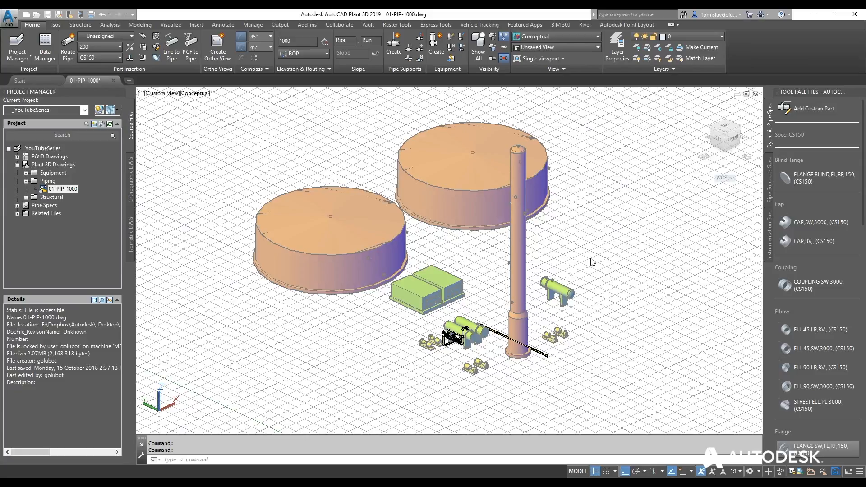
mouse_move(519, 316)
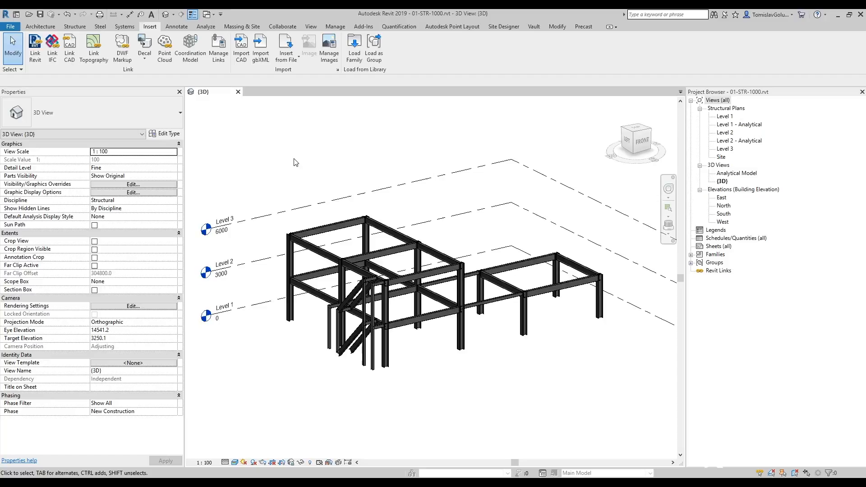
mouse_move(282, 338)
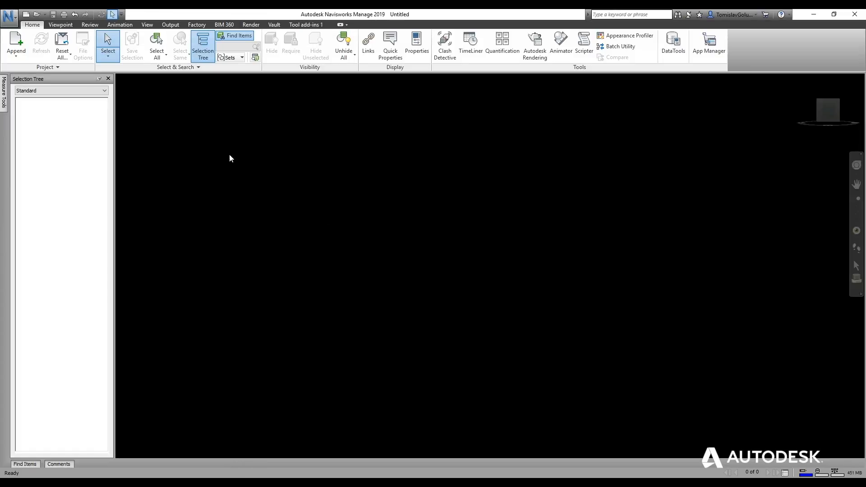
Step: Append a model by browsing to the Piping folder and filtering for DWG/DXF files
left_click(15, 45)
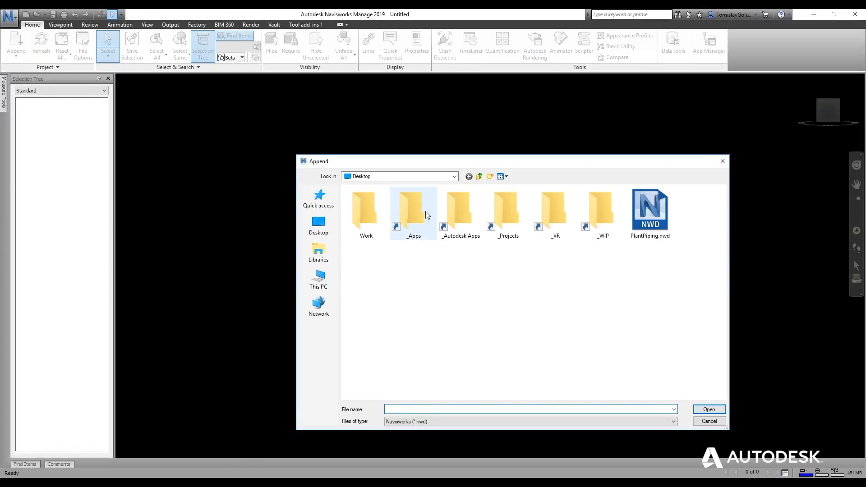
double_click(413, 207)
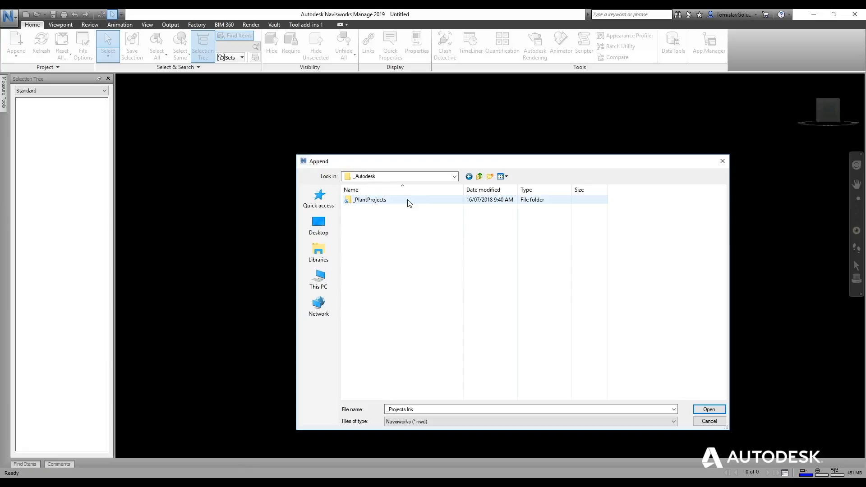
double_click(369, 199)
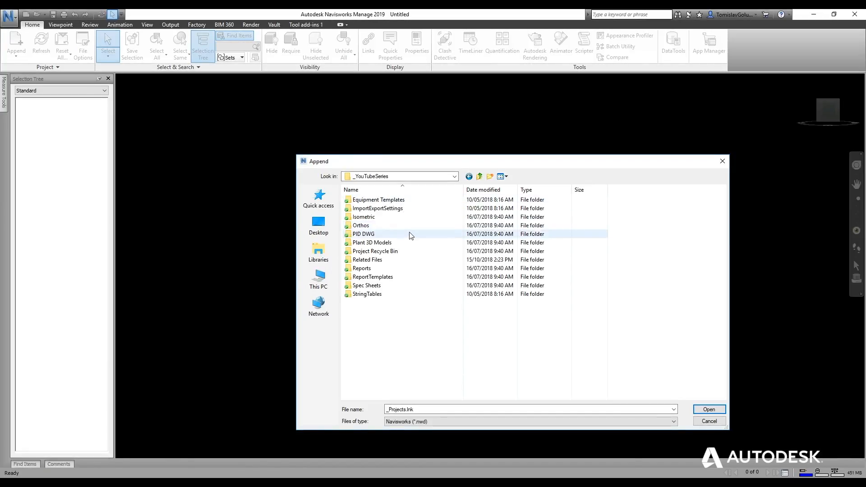
double_click(364, 234)
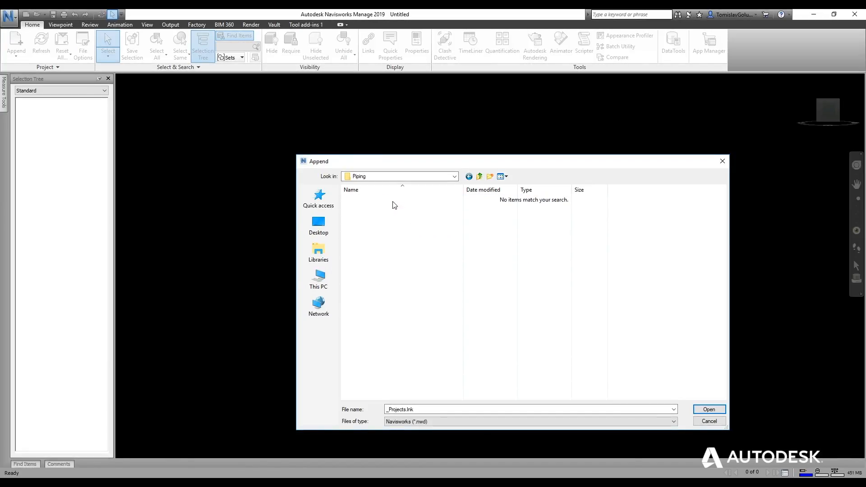
left_click(673, 421)
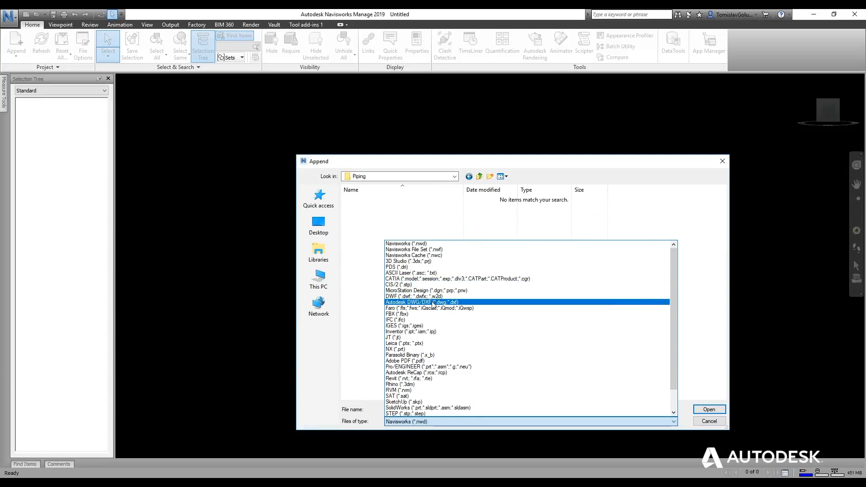
left_click(709, 421)
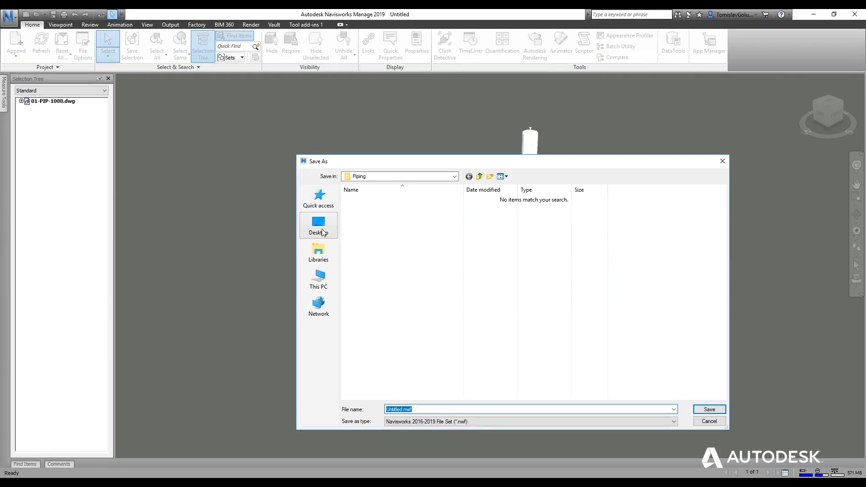
Step: Choose the Desktop as the save location for the piping model
left_click(318, 224)
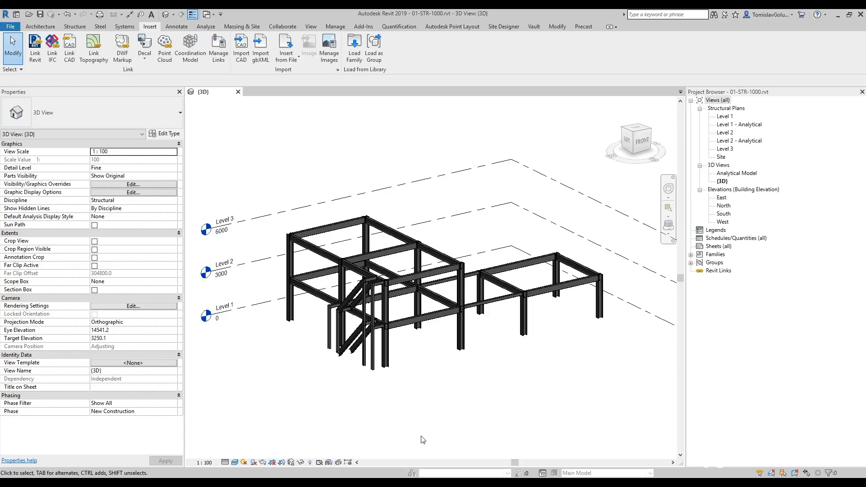
mouse_move(478, 432)
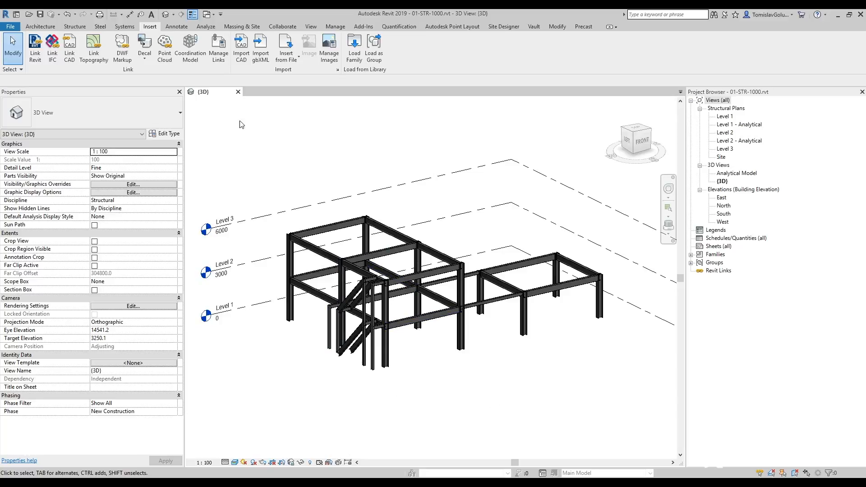
Step: Add PlantPiping.nwd from the Desktop in the Coordination Model manager
left_click(191, 46)
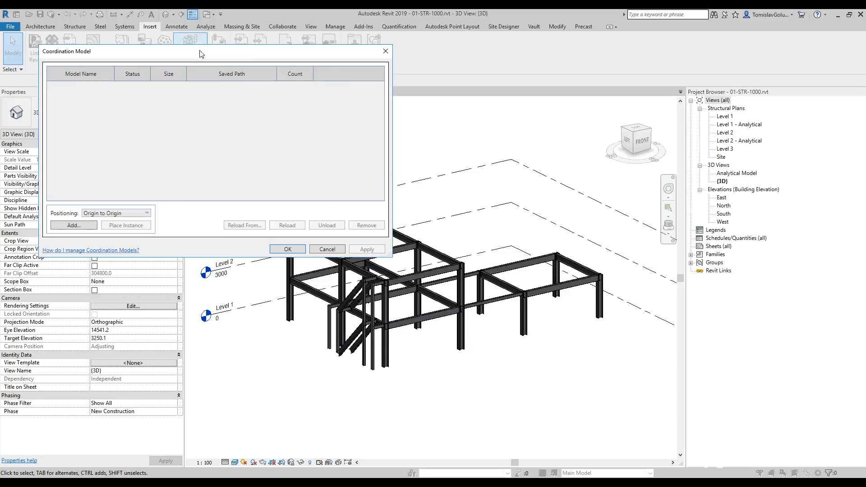
left_click(73, 225)
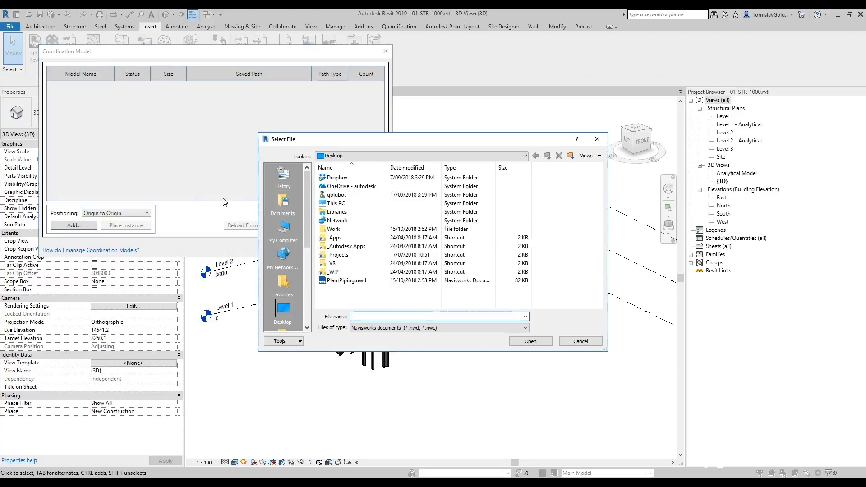
left_click(529, 341)
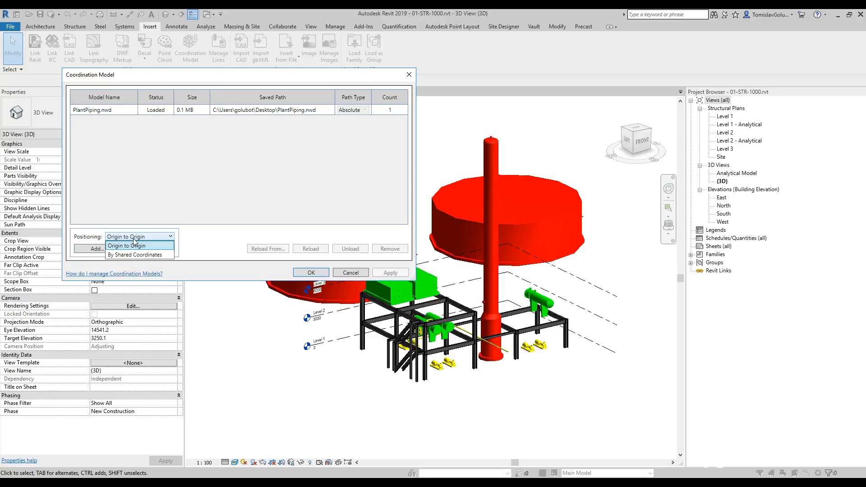
Step: Place the piping model origin to origin, orbit the combined view, and reopen the manager
left_click(126, 245)
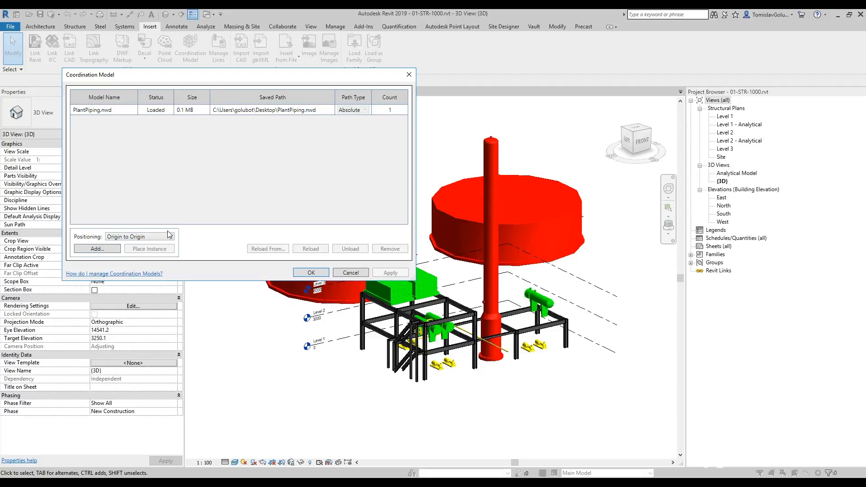
left_click(310, 273)
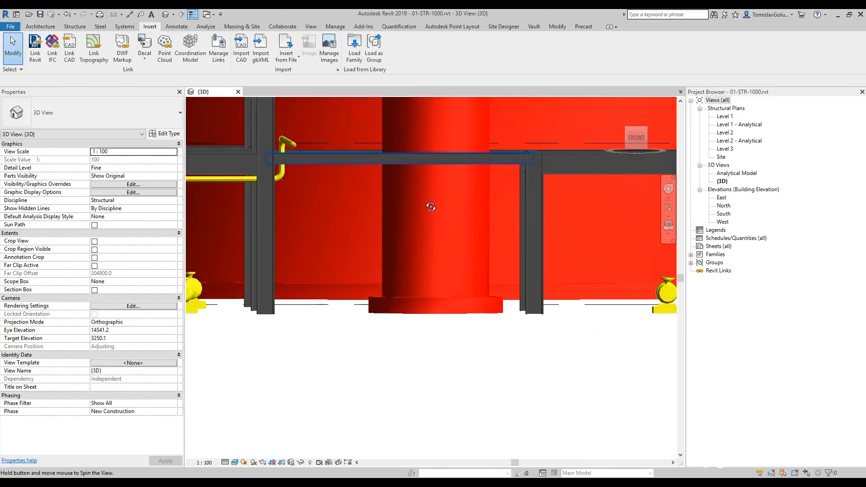
left_click_drag(430, 207, 632, 254)
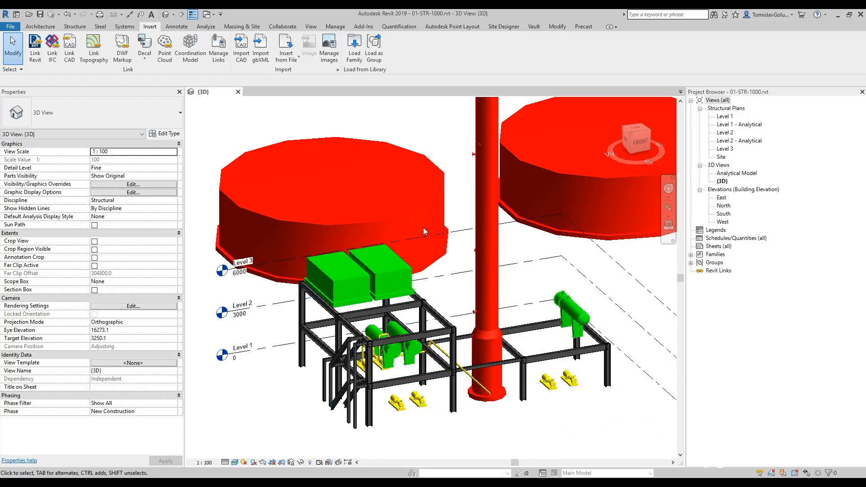
left_click(190, 47)
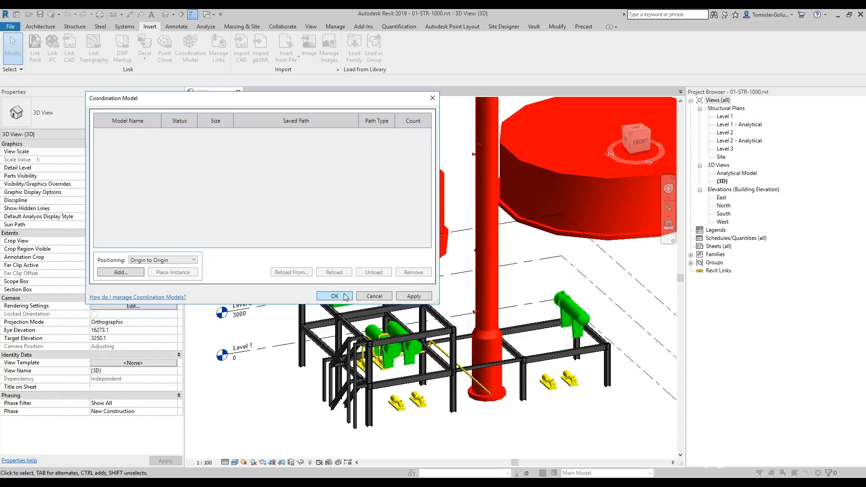
Step: Close the Coordination Model manager with OK
left_click(334, 296)
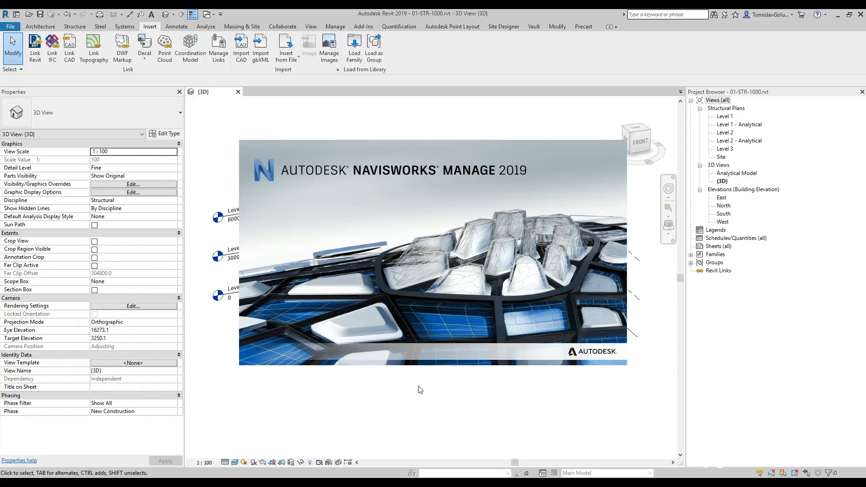
mouse_move(349, 408)
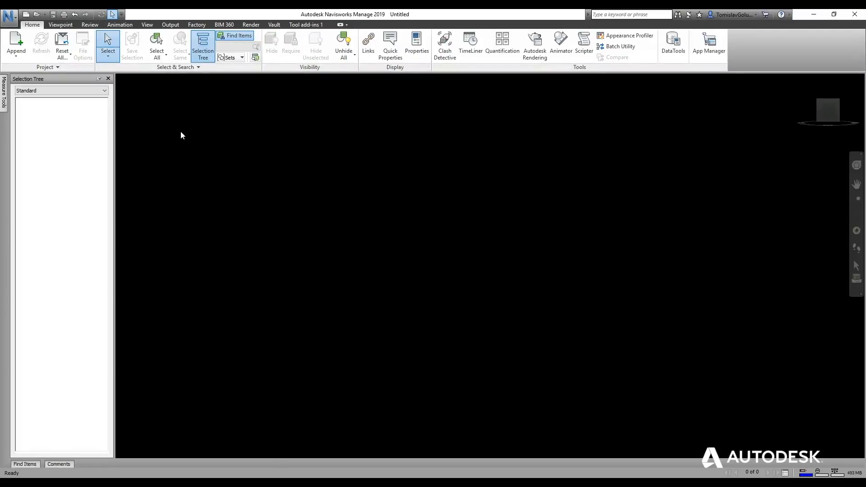
Step: Append 01-STR-1000.rvt from the _YouTubeSeries folder using the Revit file filter
left_click(15, 45)
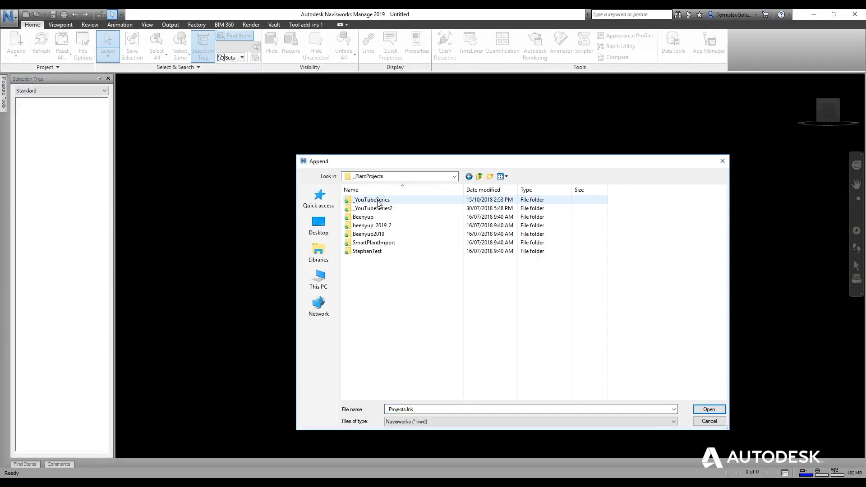
left_click(351, 189)
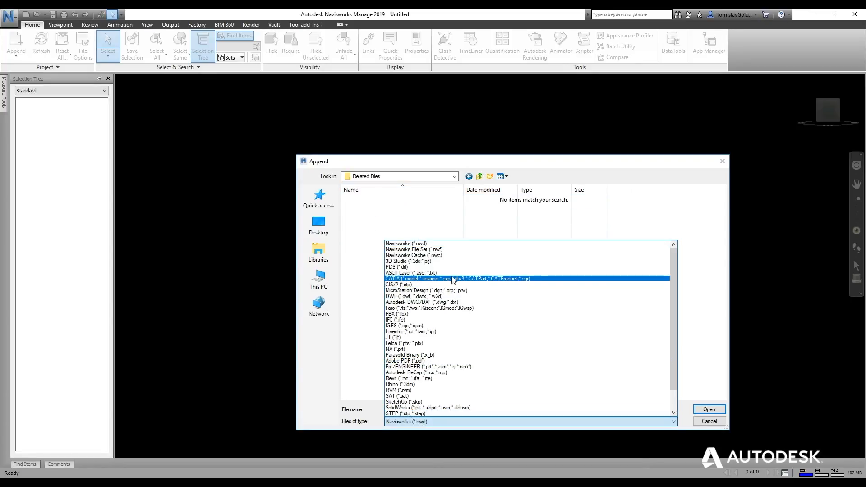
left_click(427, 366)
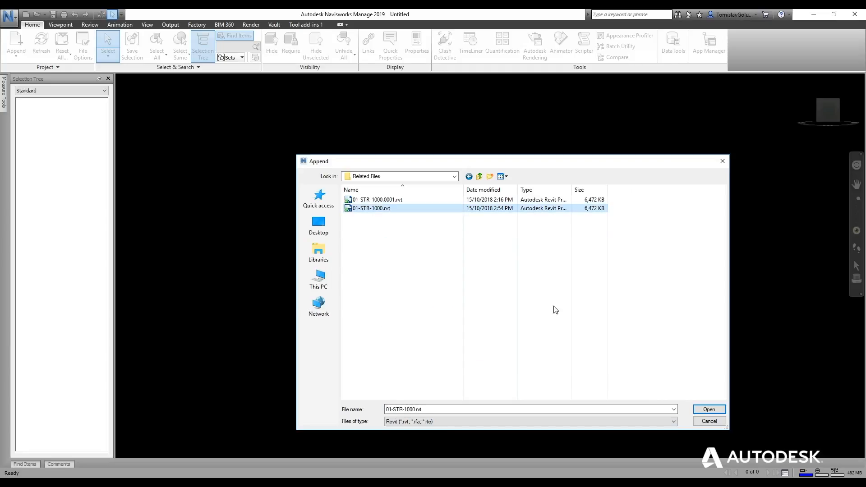
left_click(709, 409)
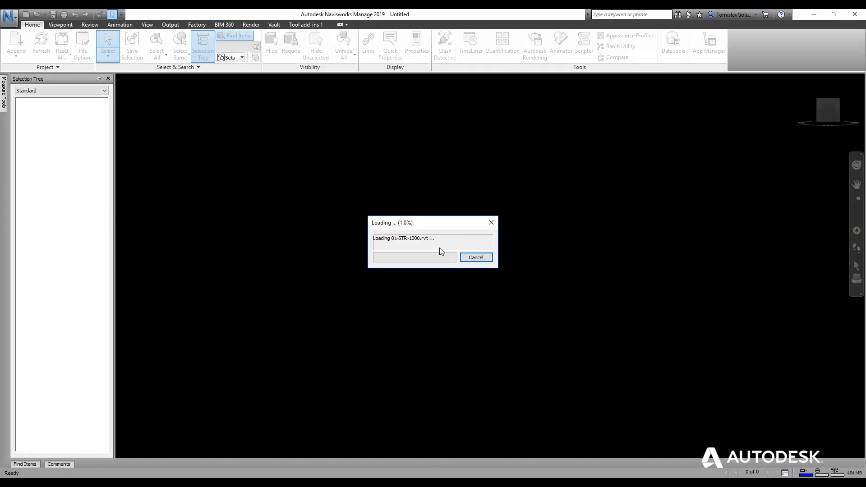
mouse_move(430, 226)
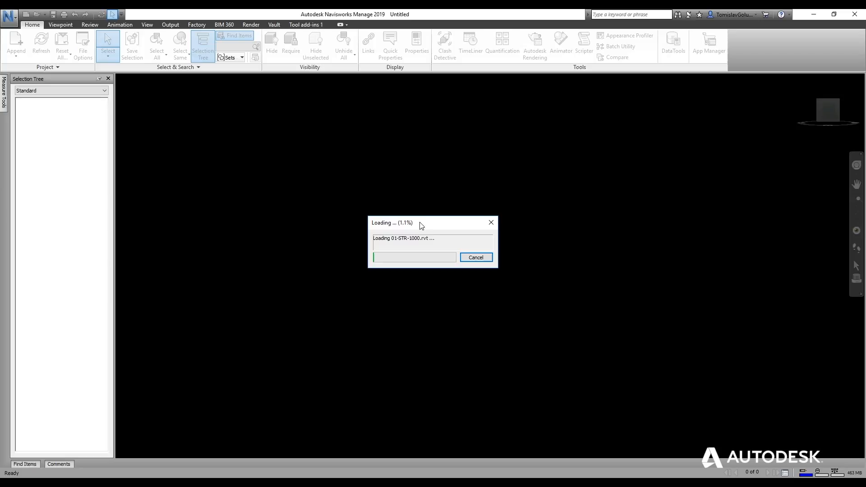
mouse_move(462, 223)
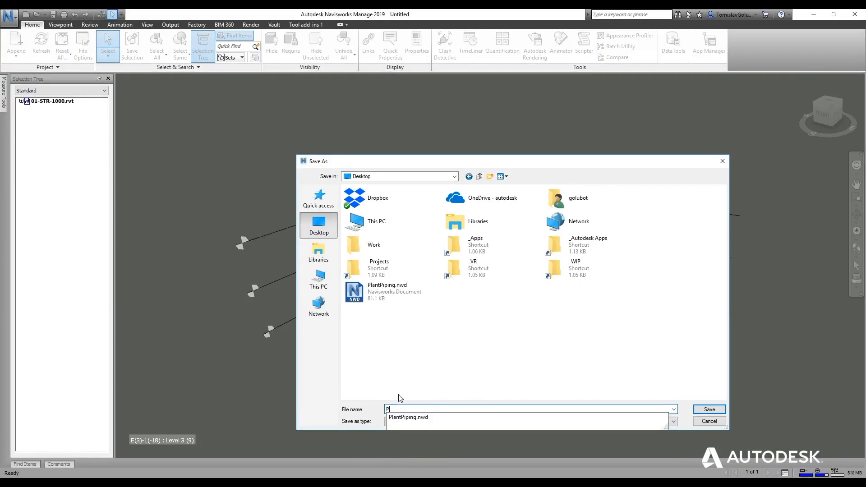
Step: Save the structural model as PlantandRevit.nwd
type("PlantandRevit")
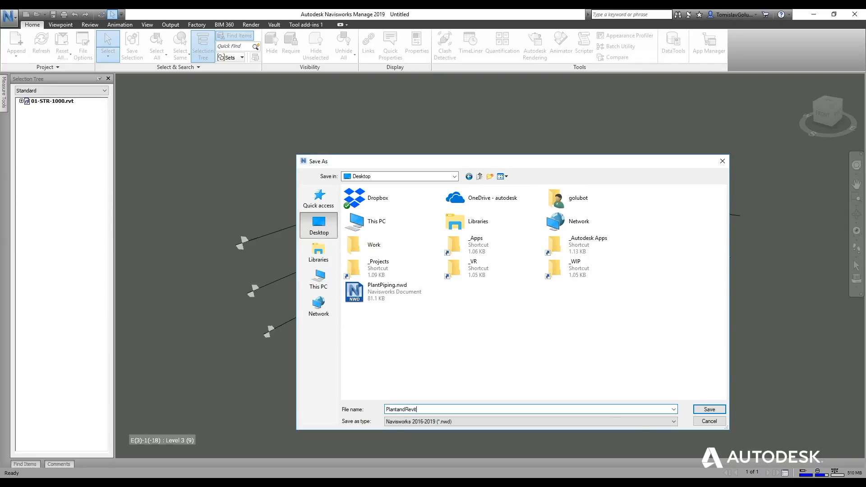
left_click(708, 409)
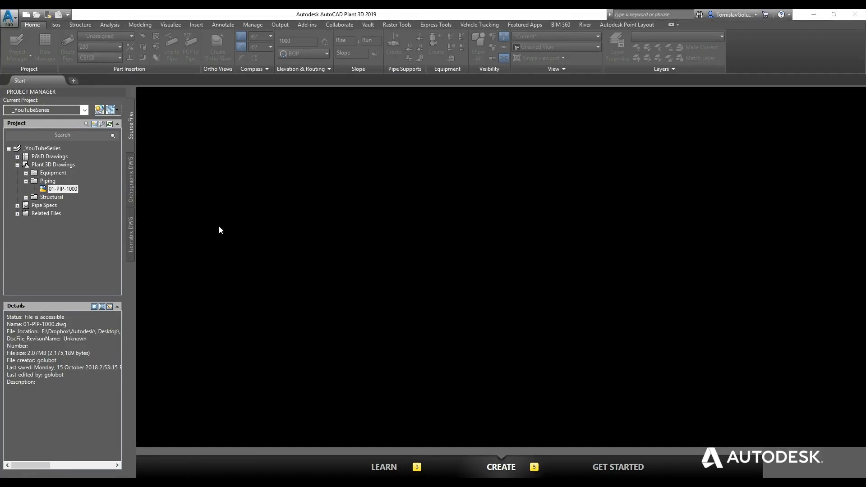
Step: Open drawing 01-PIP-1000 and attach PlantandRevit.nwd as its coordination model
double_click(62, 188)
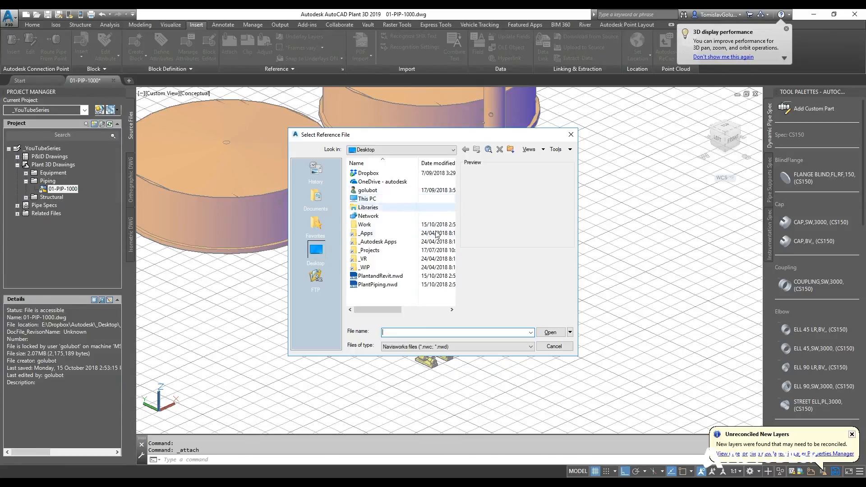
left_click(380, 276)
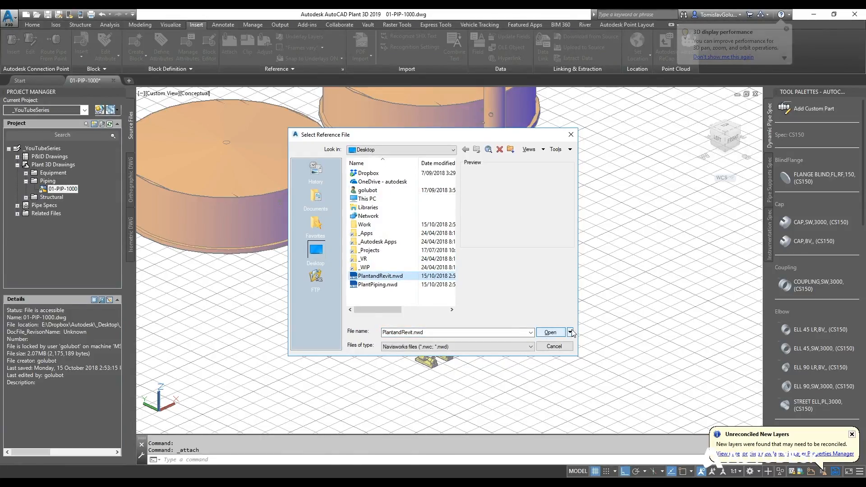
left_click(549, 332)
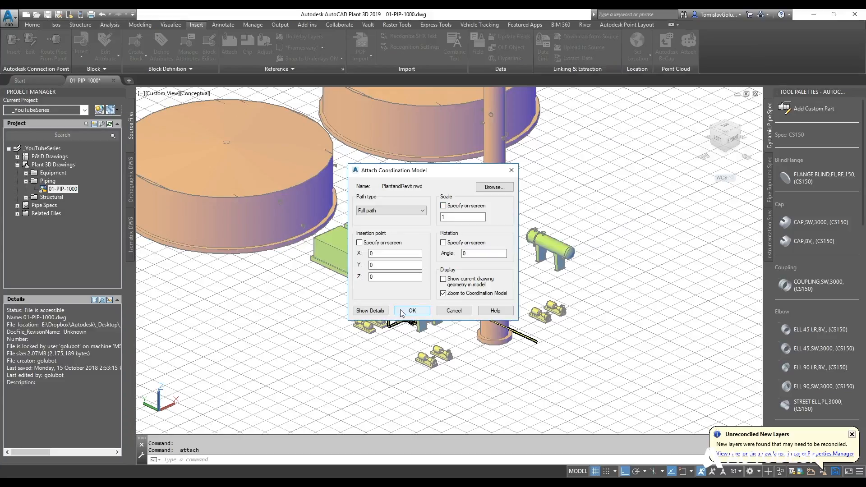
left_click(411, 310)
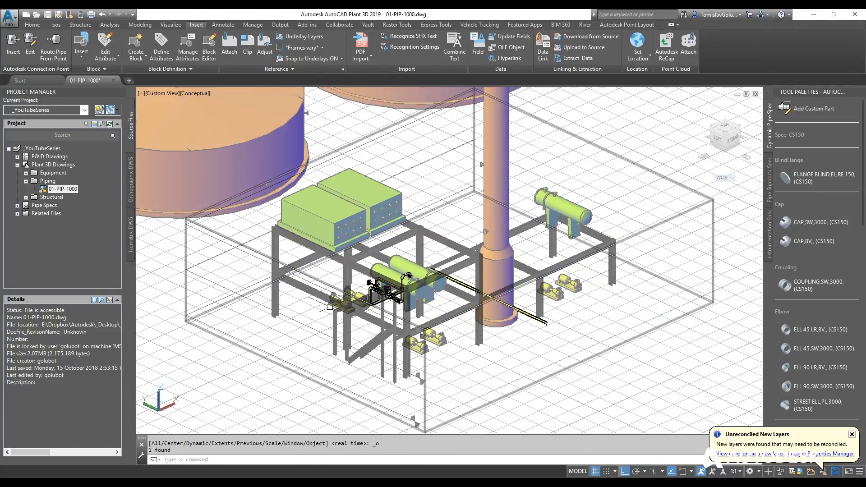